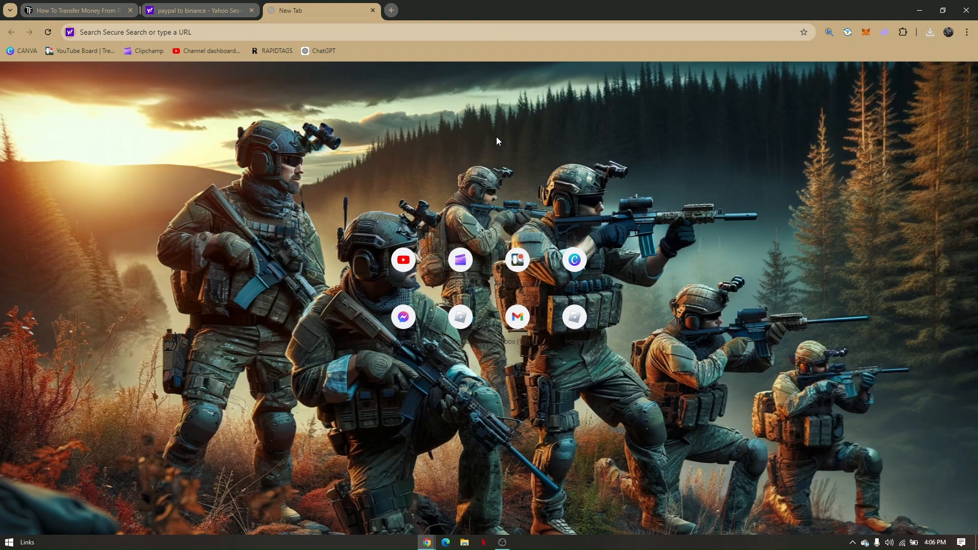
pyautogui.moveTo(356, 89)
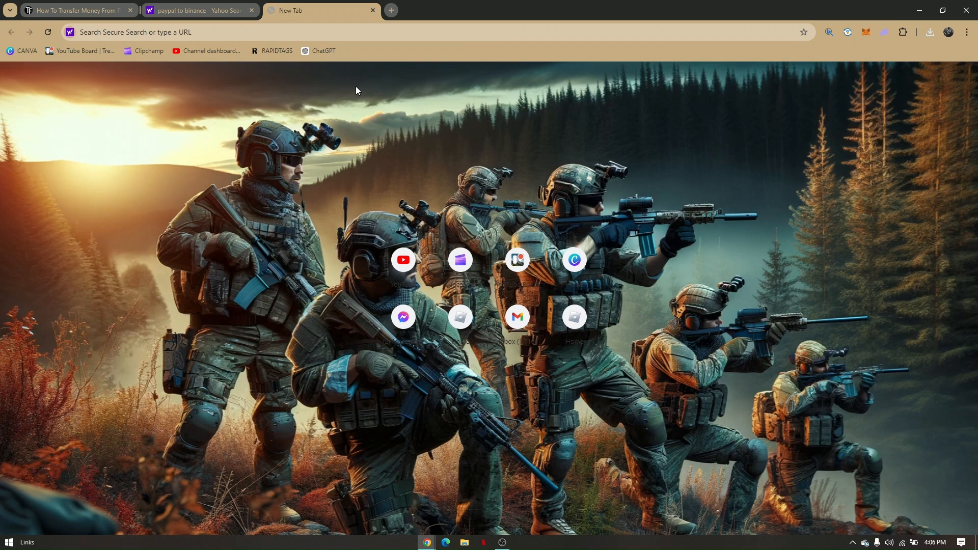
pyautogui.moveTo(364, 46)
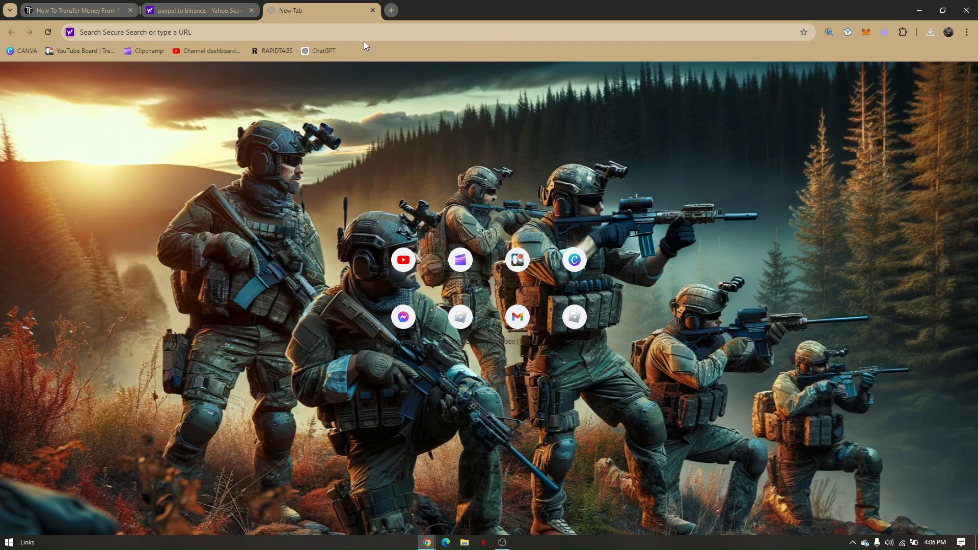
pyautogui.moveTo(387, 189)
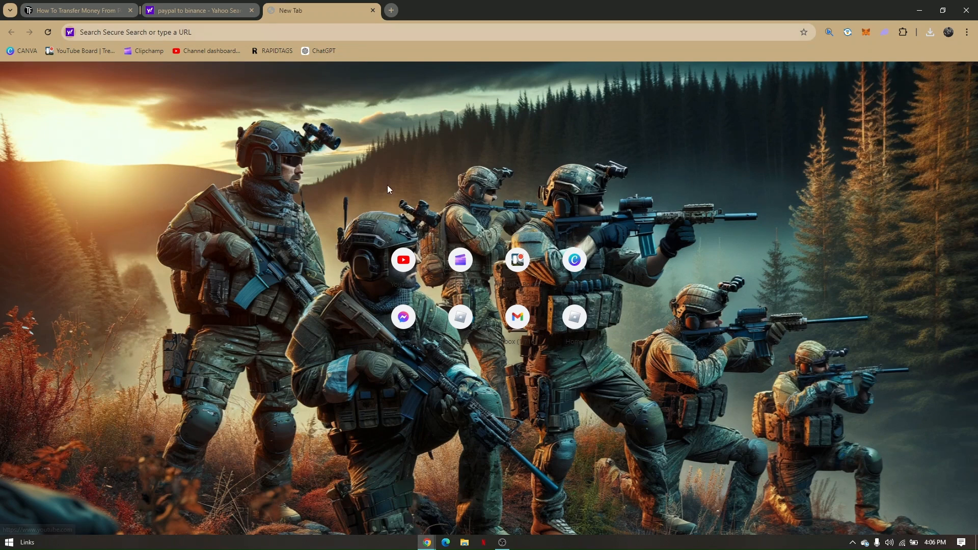
# - Open the techfyfinance article about transferring PayPal to Binance from the search results
pyautogui.click(372, 10)
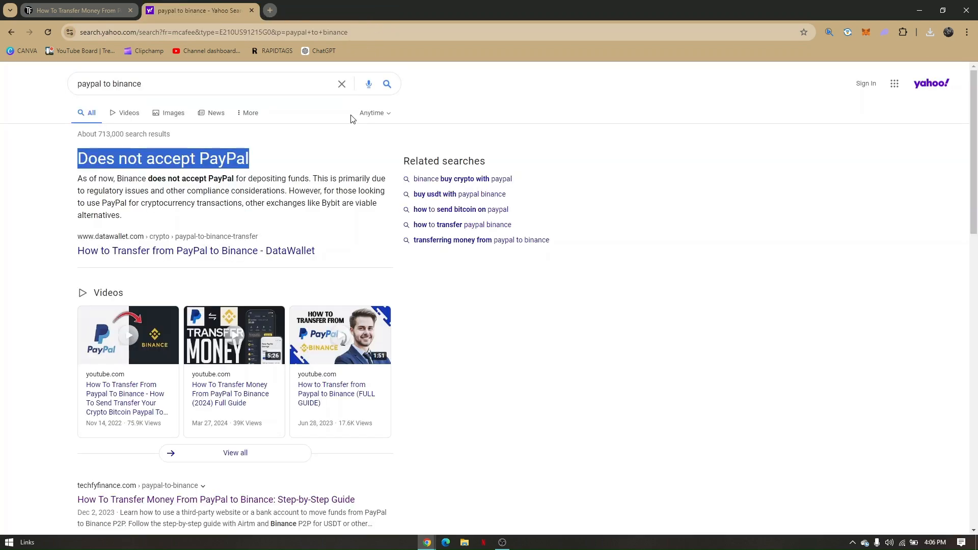
pyautogui.moveTo(360, 200)
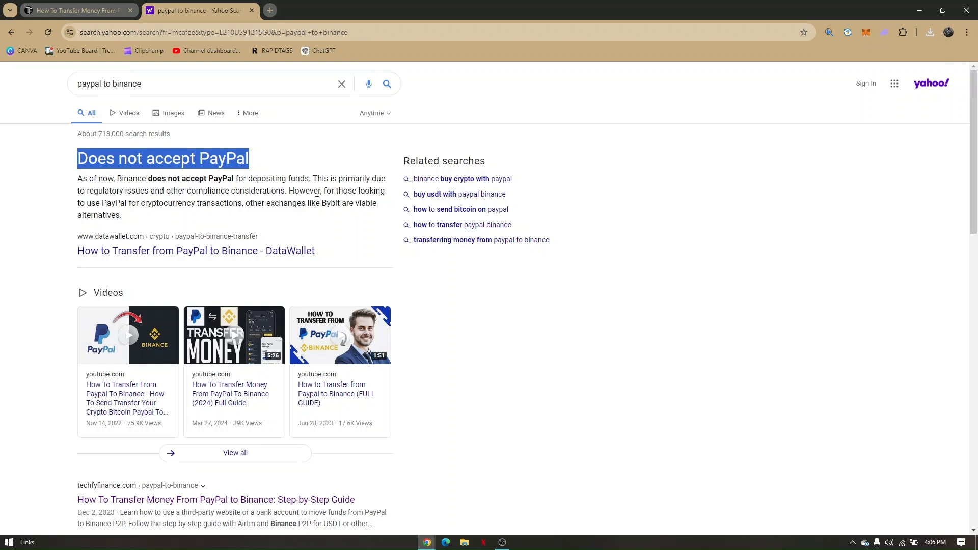
pyautogui.moveTo(322, 181)
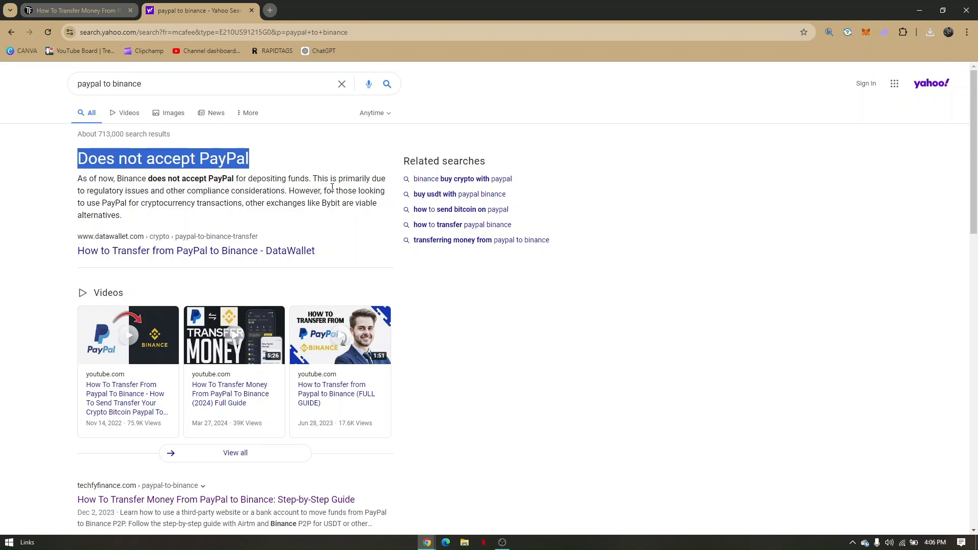
pyautogui.moveTo(102, 10)
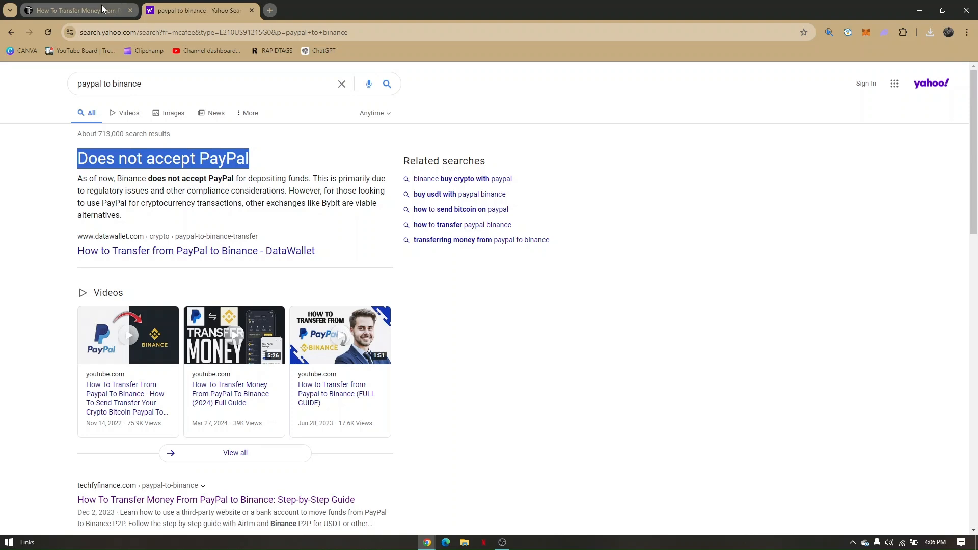
pyautogui.click(215, 499)
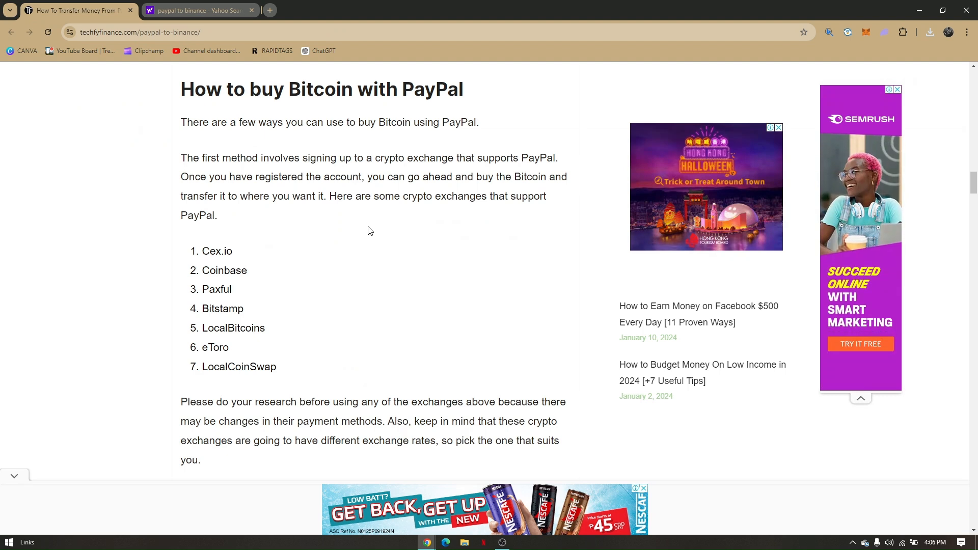
pyautogui.moveTo(360, 229)
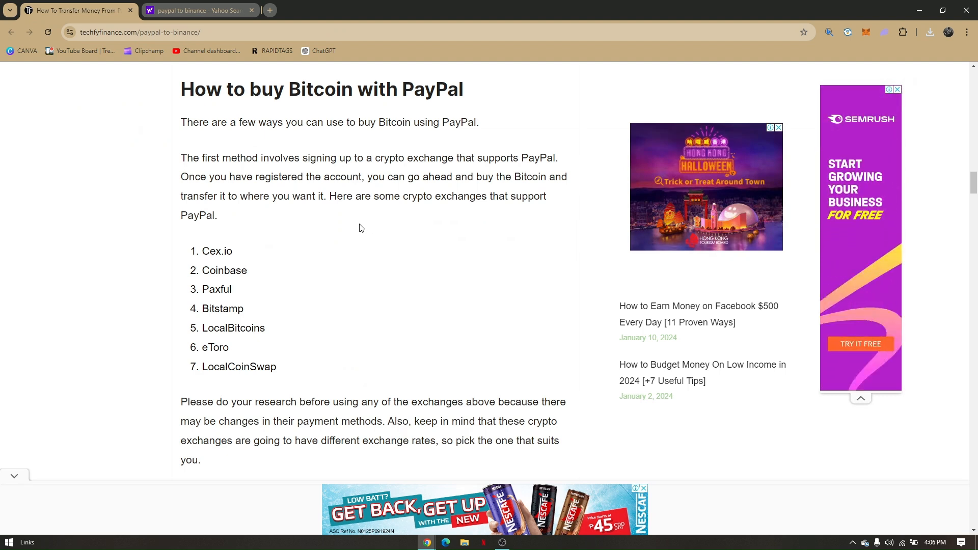
pyautogui.moveTo(398, 217)
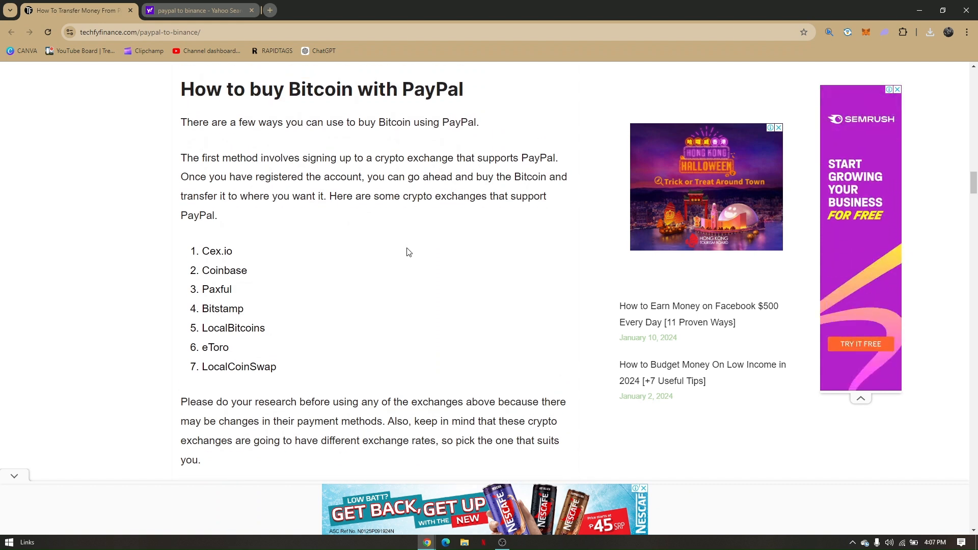
pyautogui.scroll(-3)
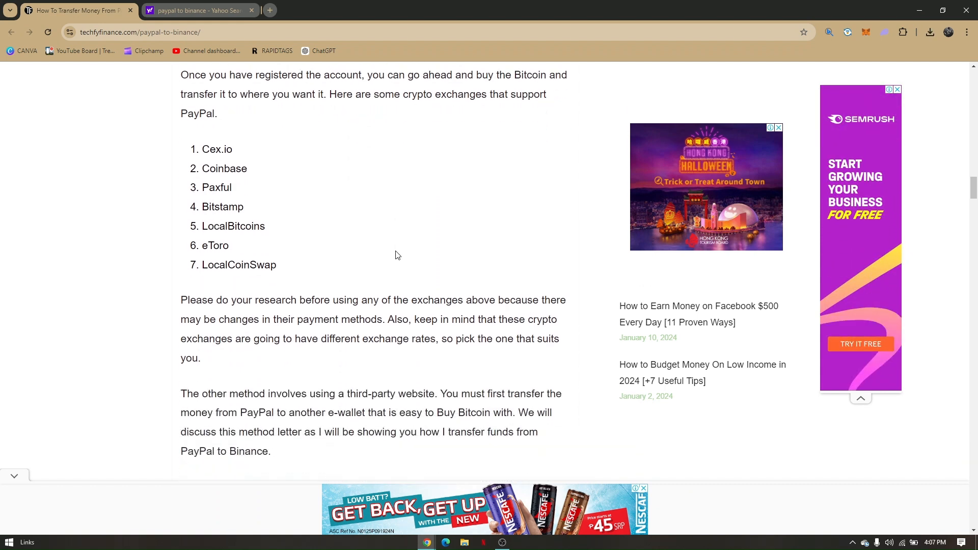
pyautogui.scroll(3)
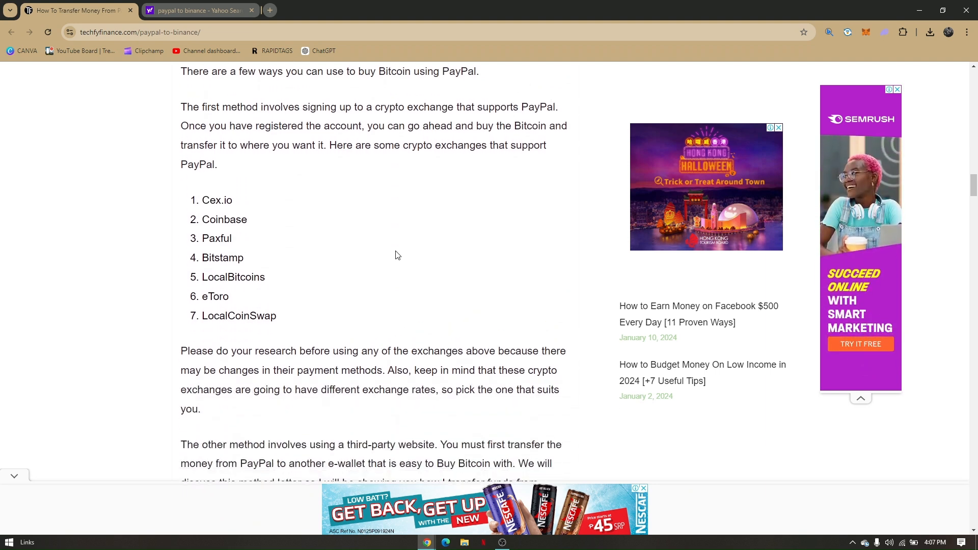
pyautogui.moveTo(269, 205)
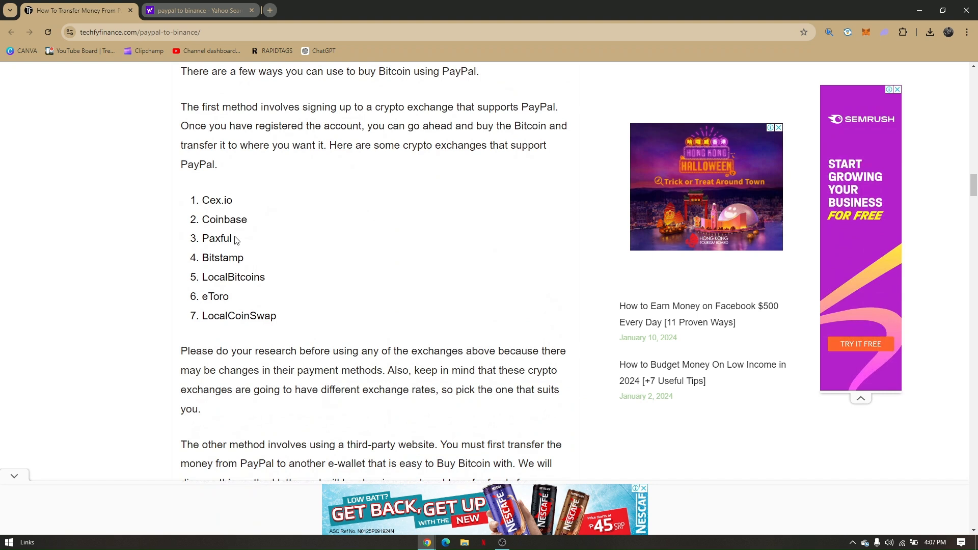
pyautogui.moveTo(279, 289)
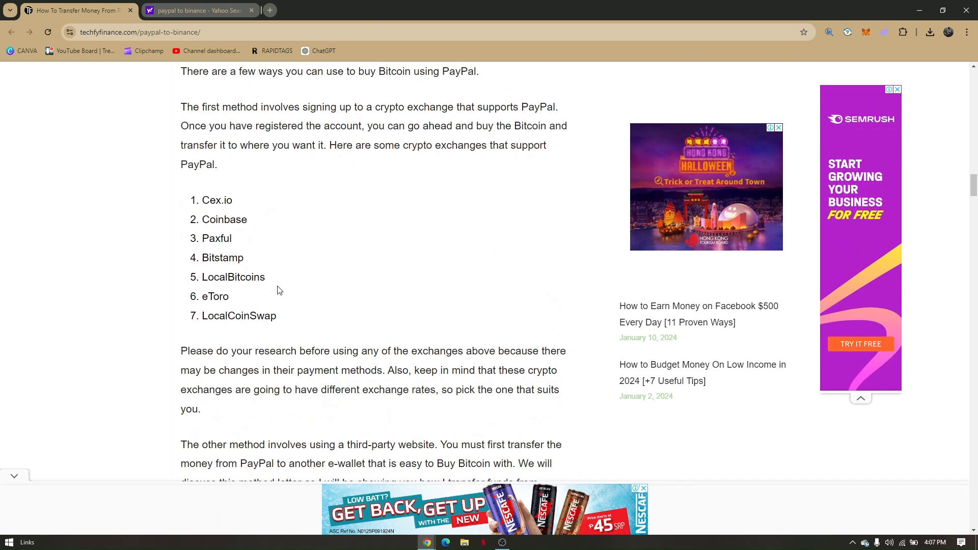
pyautogui.moveTo(287, 303)
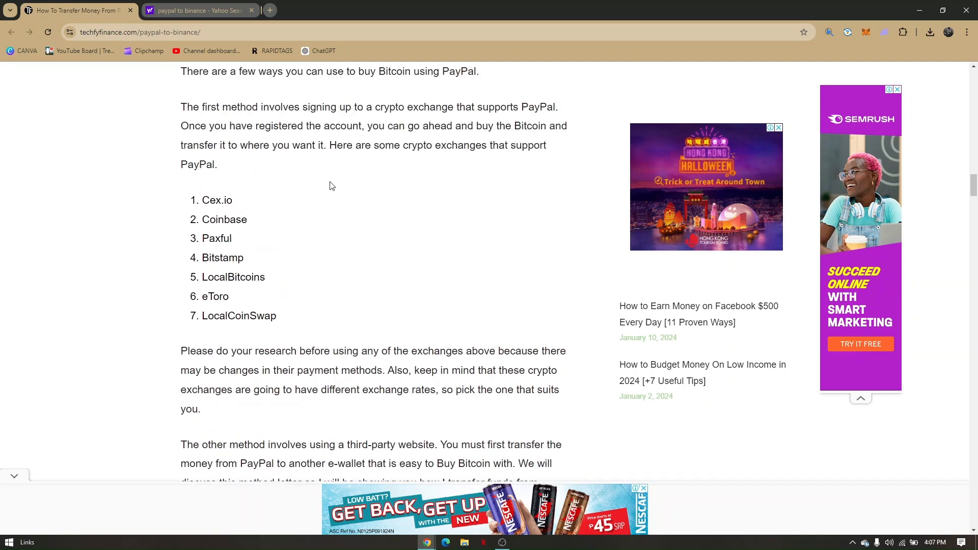
# - Scroll to the 'How to convert Paypal to Bitcoin' heading and highlight it
pyautogui.scroll(3)
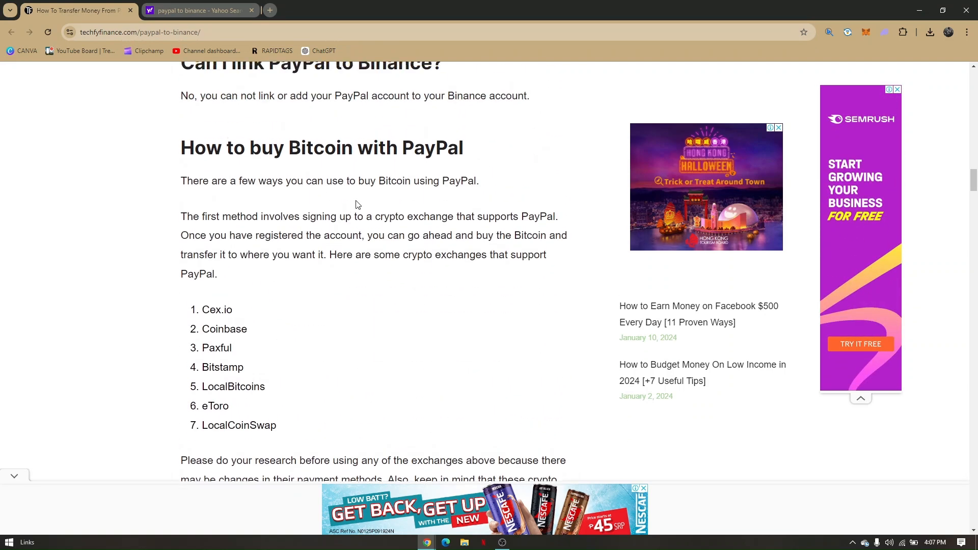
pyautogui.scroll(-3)
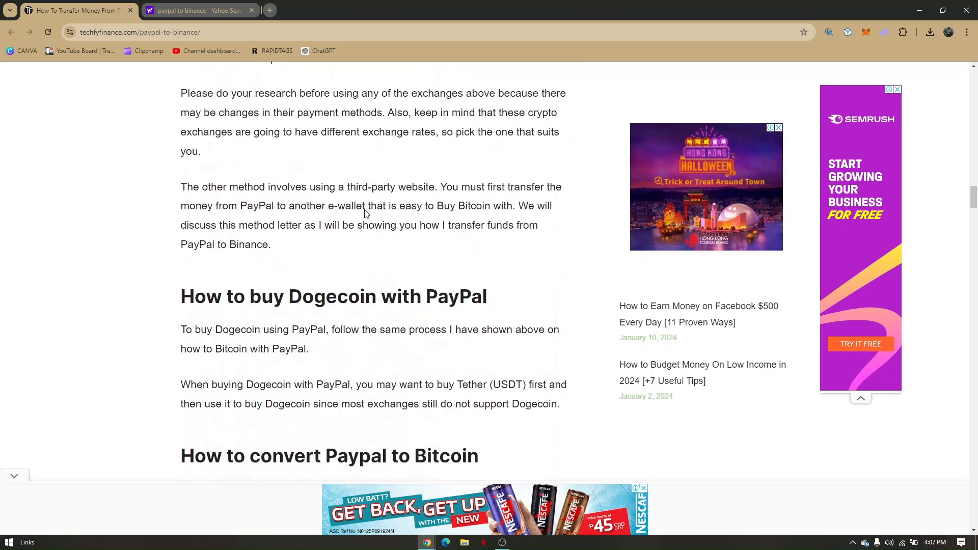
pyautogui.scroll(-3)
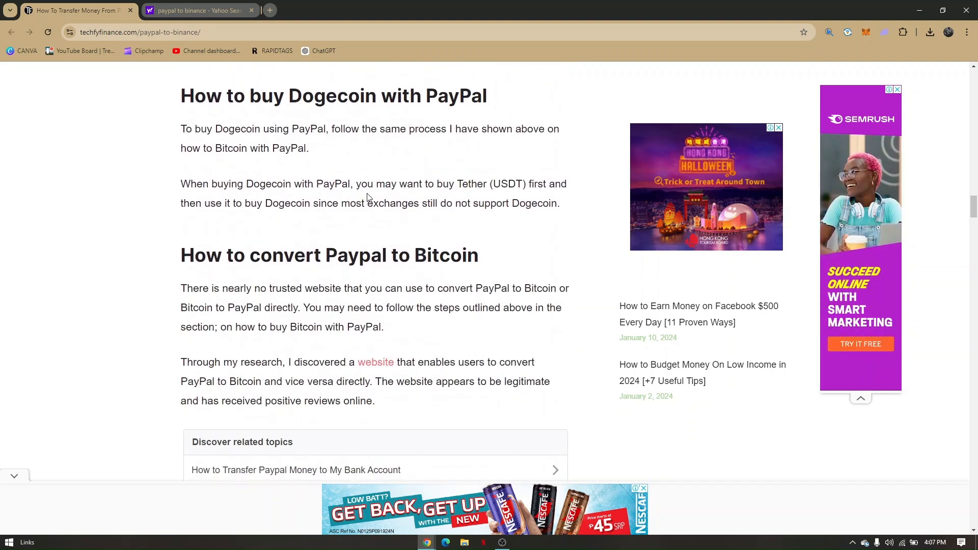
pyautogui.scroll(-3)
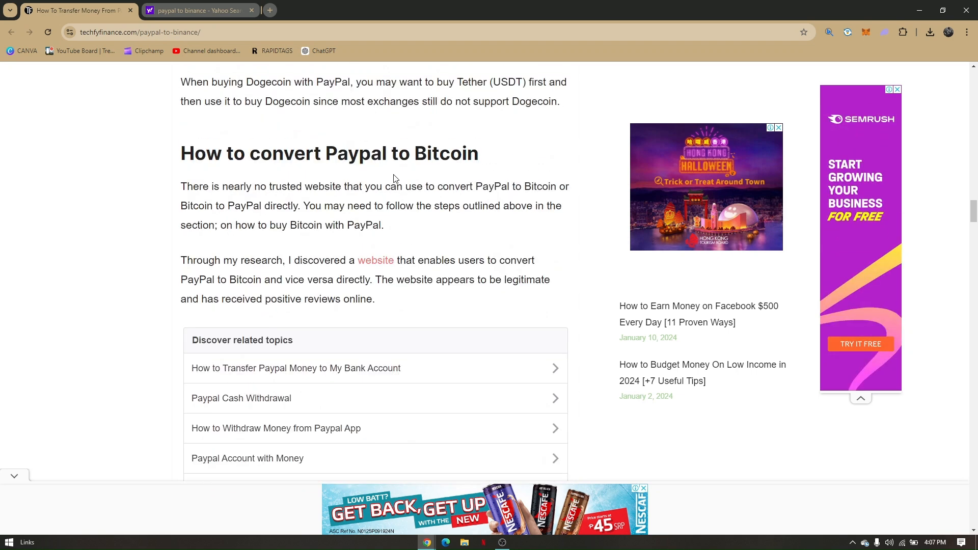
pyautogui.tripleClick(328, 153)
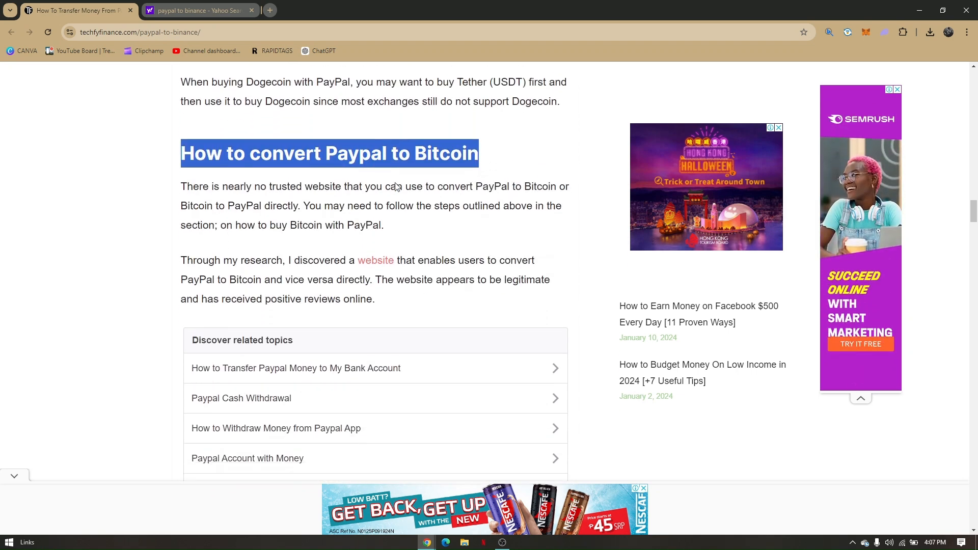
# - Return to the Yahoo results for 'paypal to binance' and scroll down them
pyautogui.click(198, 10)
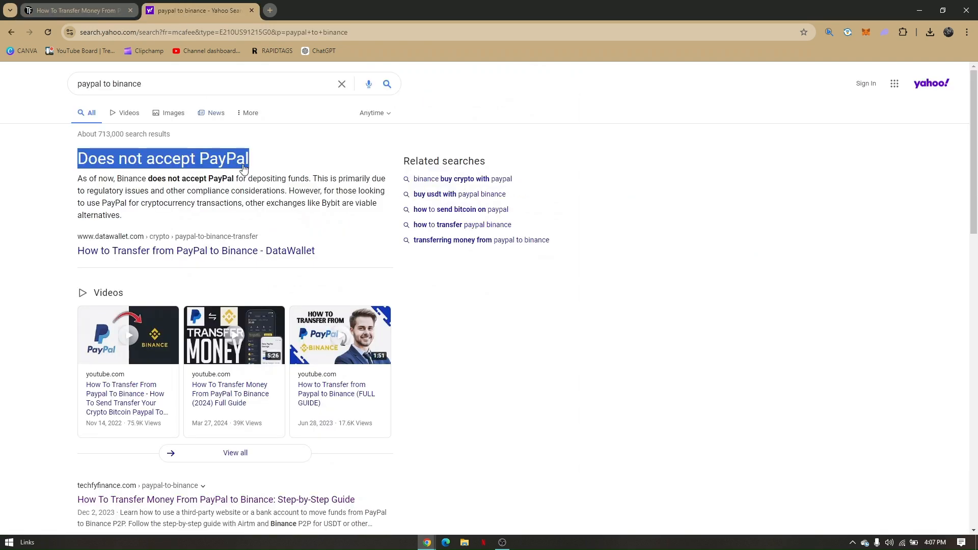
pyautogui.scroll(-3)
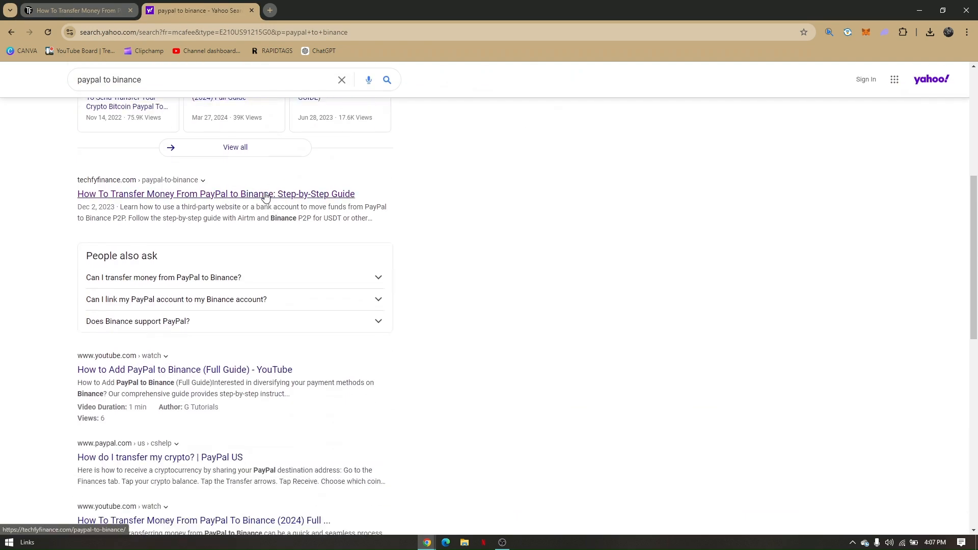
pyautogui.scroll(-3)
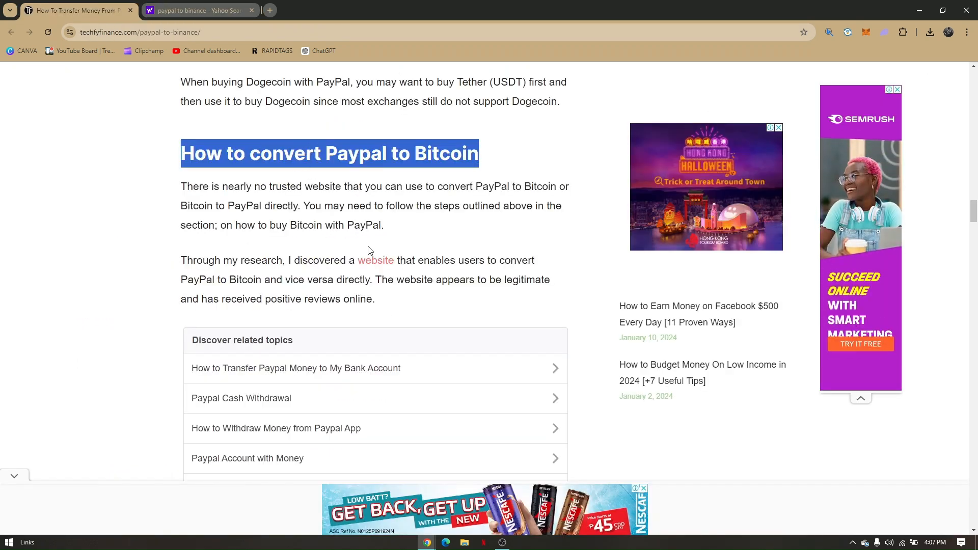
pyautogui.scroll(-3)
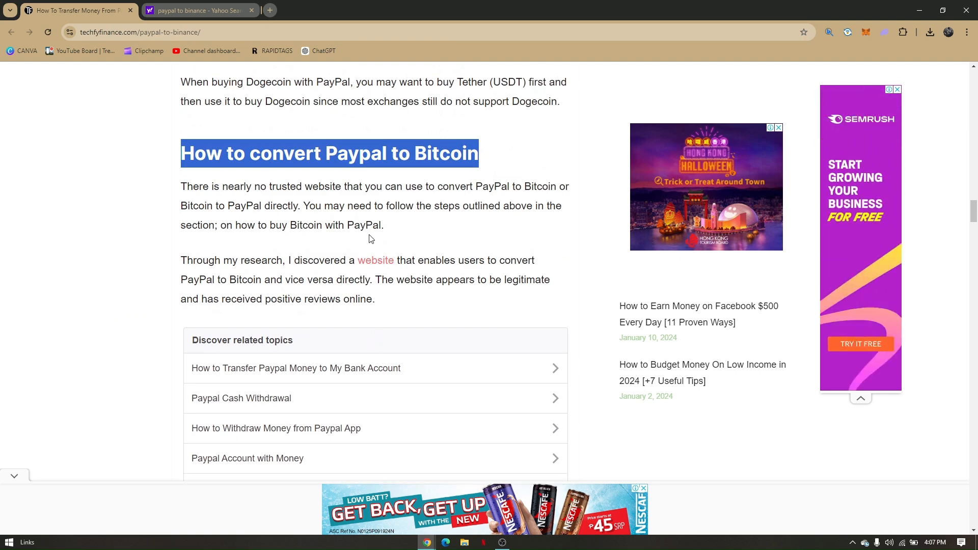
pyautogui.scroll(3)
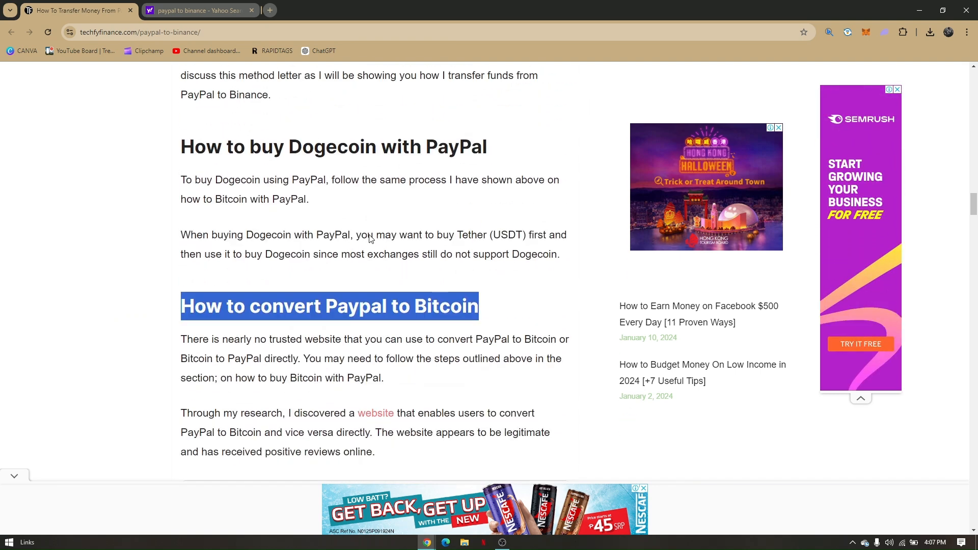